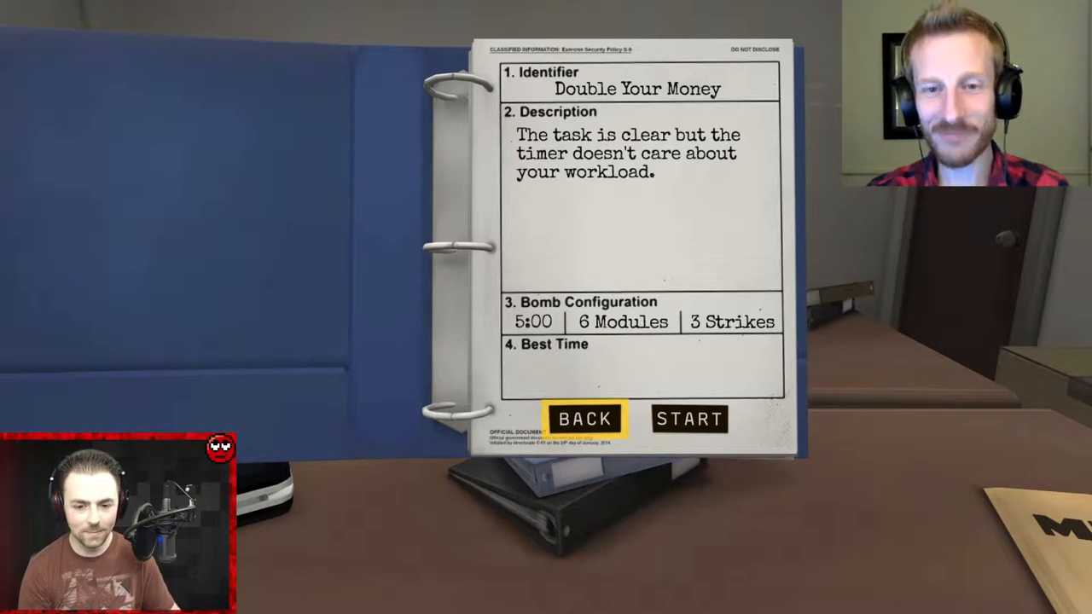
pyautogui.moveTo(690, 418)
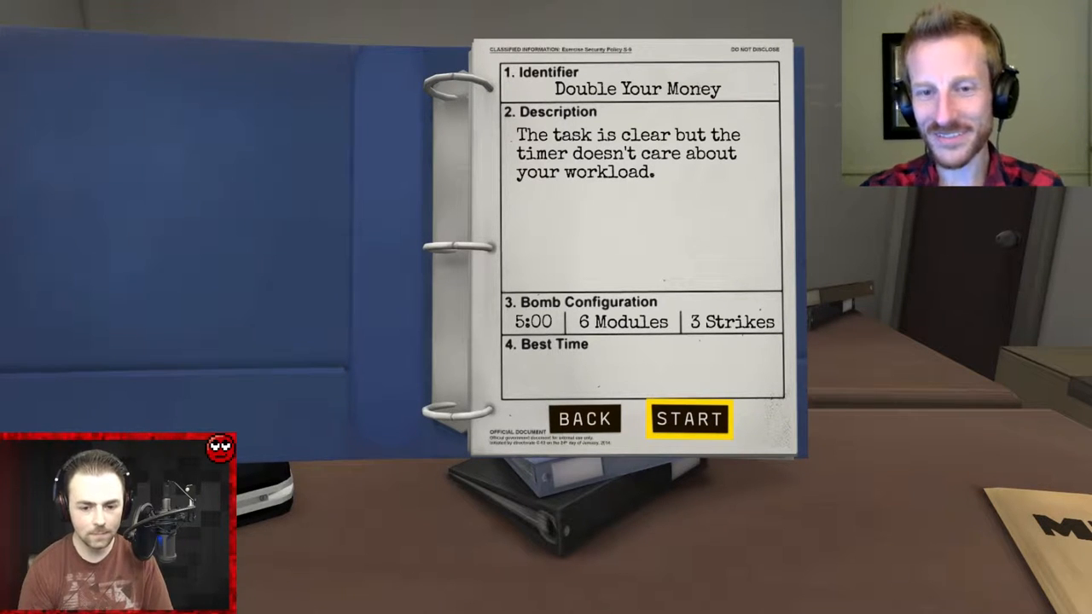
# Step: Start the Double Your Money mission to bring the six-module bomb live
pyautogui.click(689, 419)
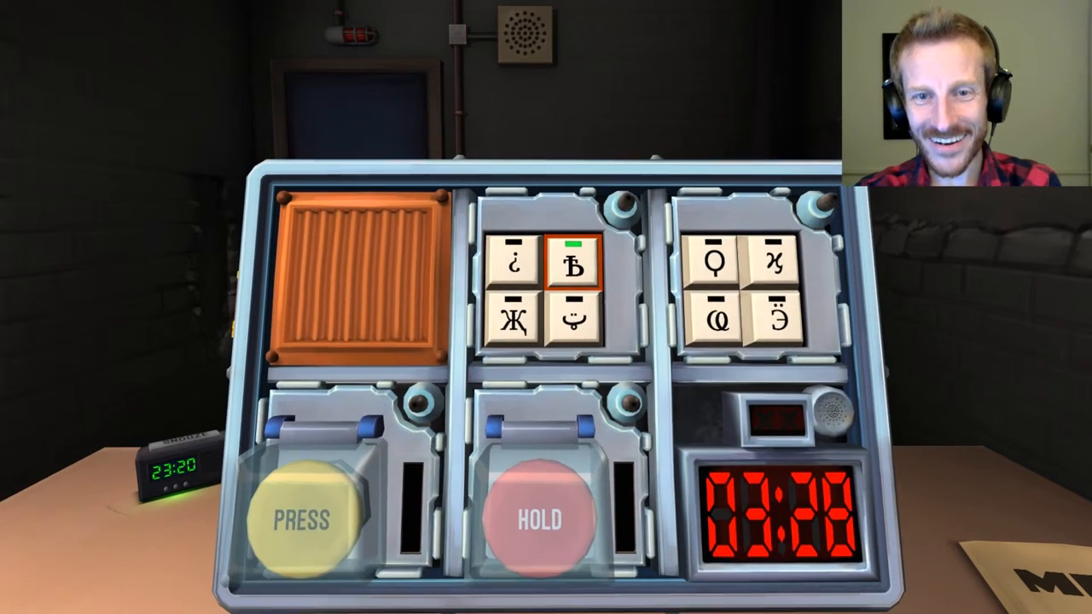
# Step: Solve the first keypad by entering Ж, ¿ and its final symbol in order
pyautogui.click(506, 318)
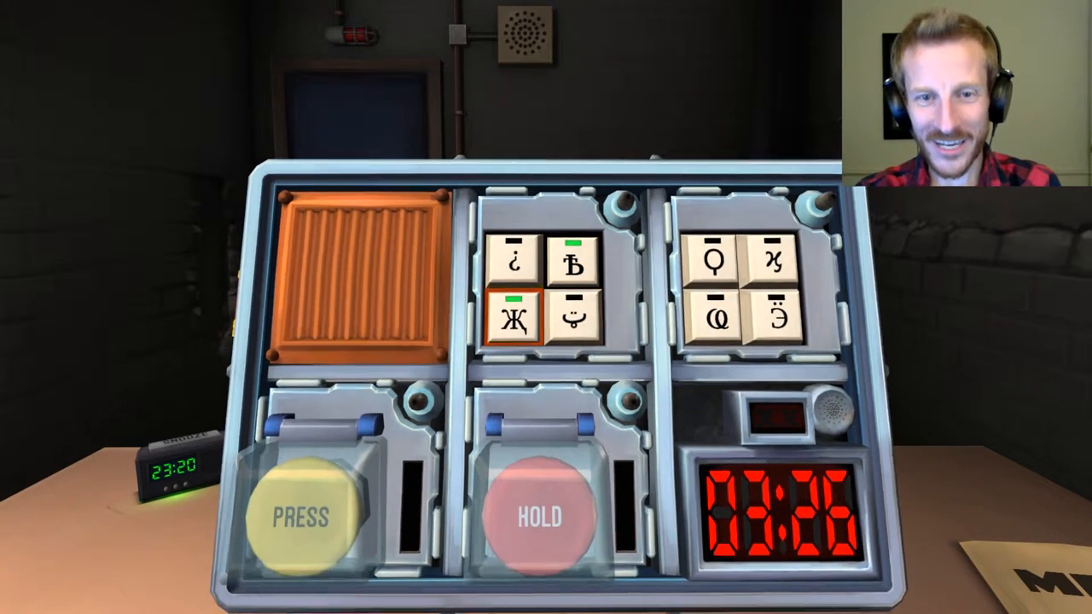
pyautogui.click(508, 262)
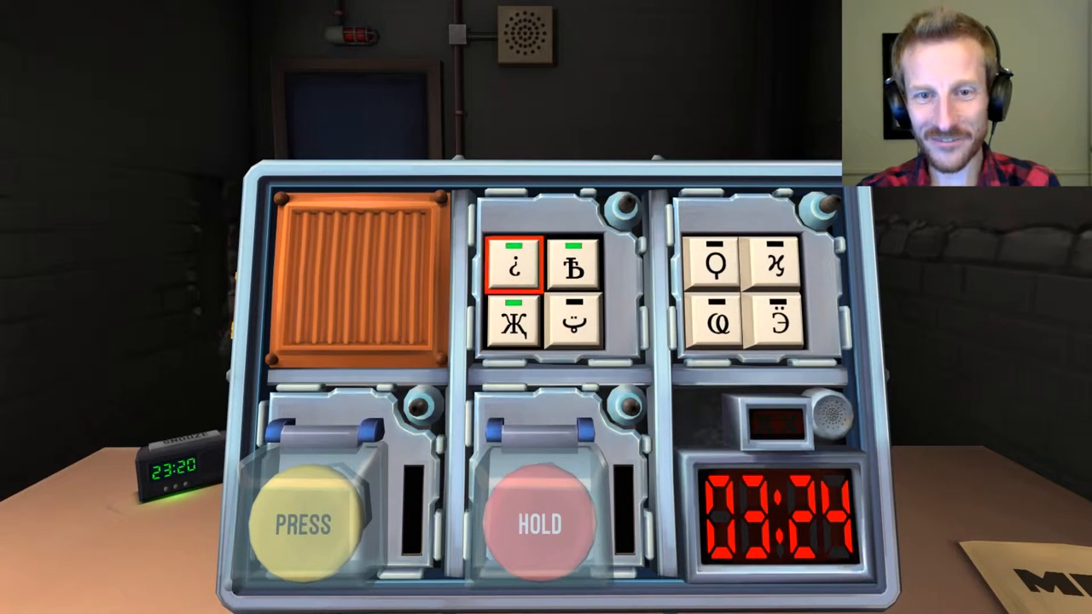
pyautogui.click(572, 323)
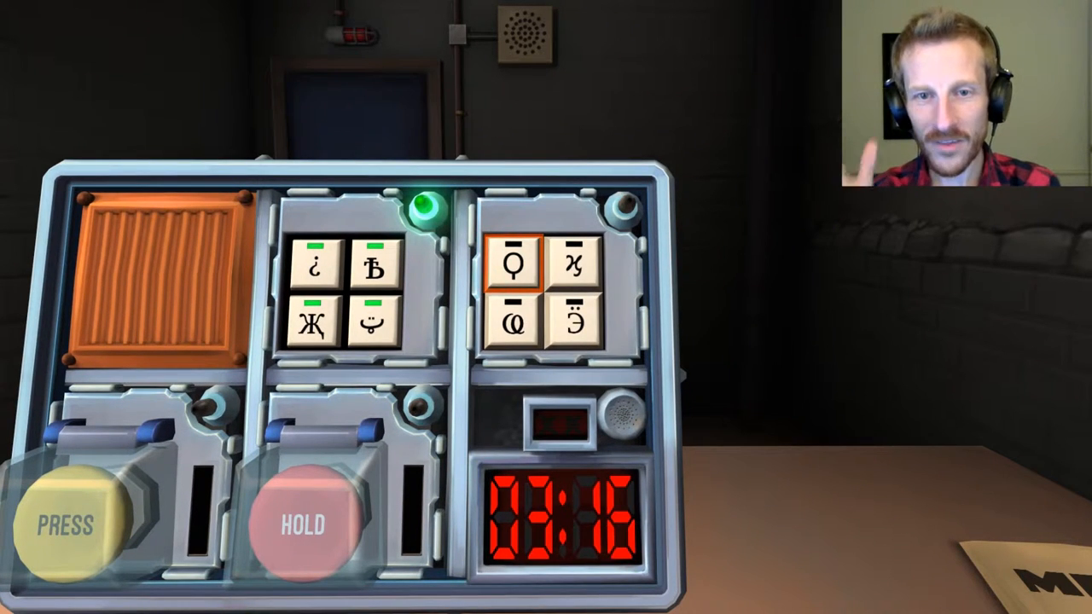
# Step: Enter the second keypad's symbols in manual order, including Э, until it lights green
pyautogui.click(574, 263)
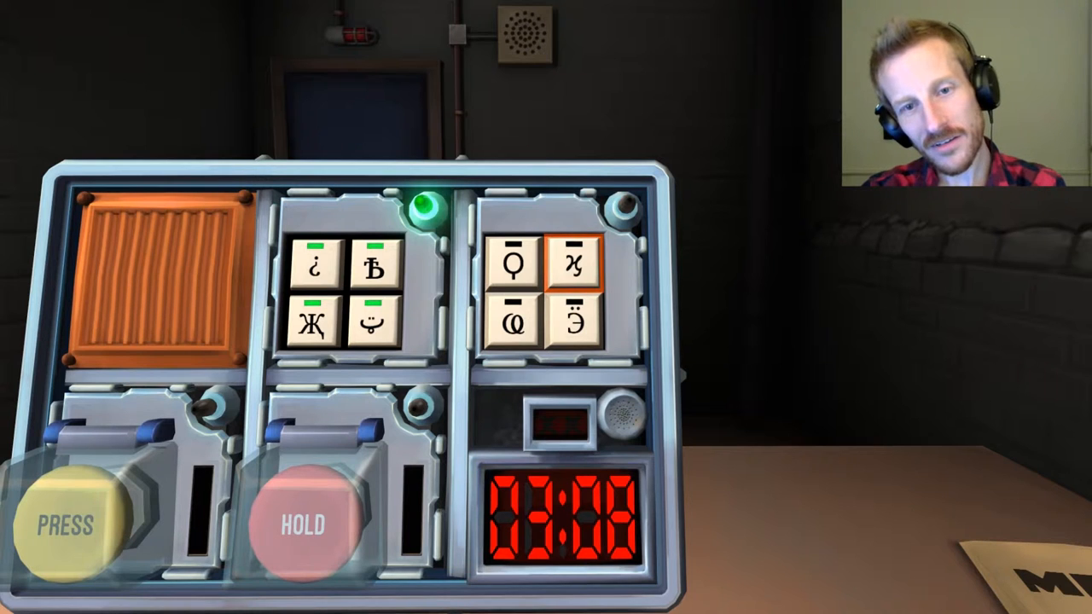
pyautogui.click(515, 323)
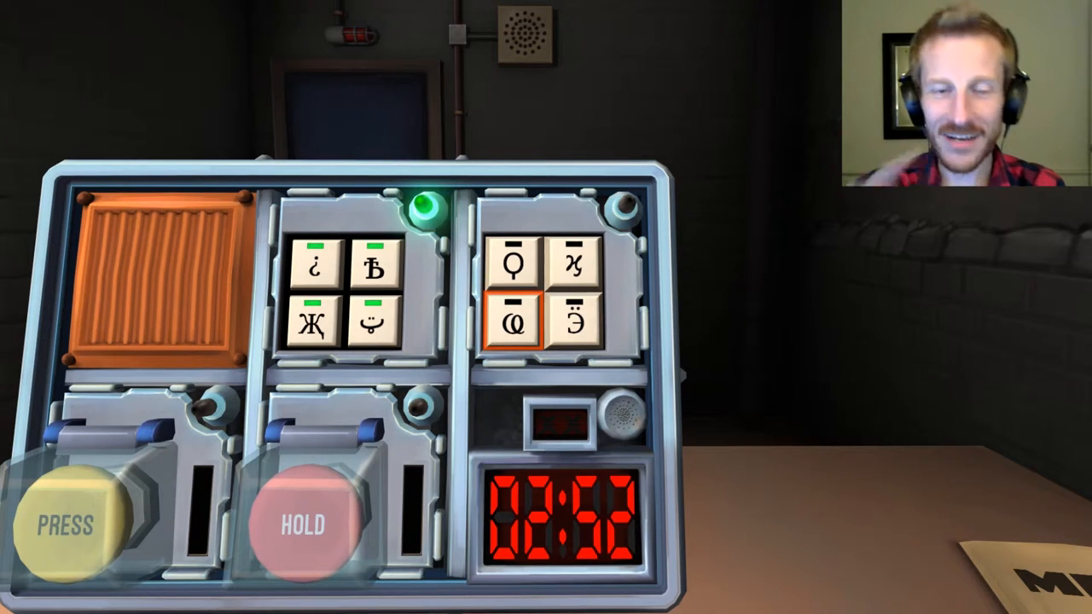
pyautogui.click(515, 260)
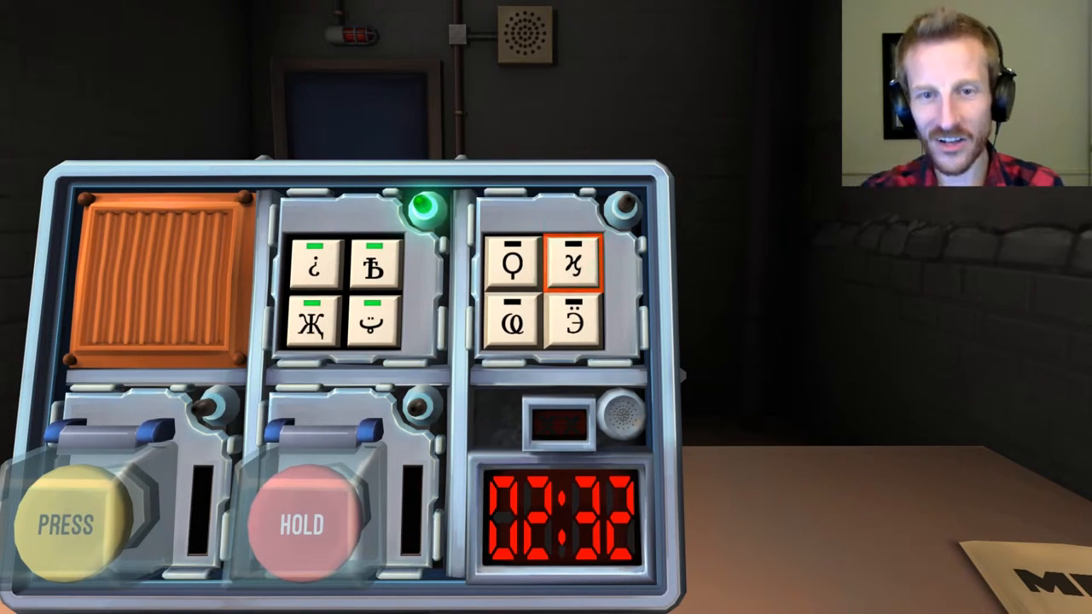
pyautogui.click(514, 324)
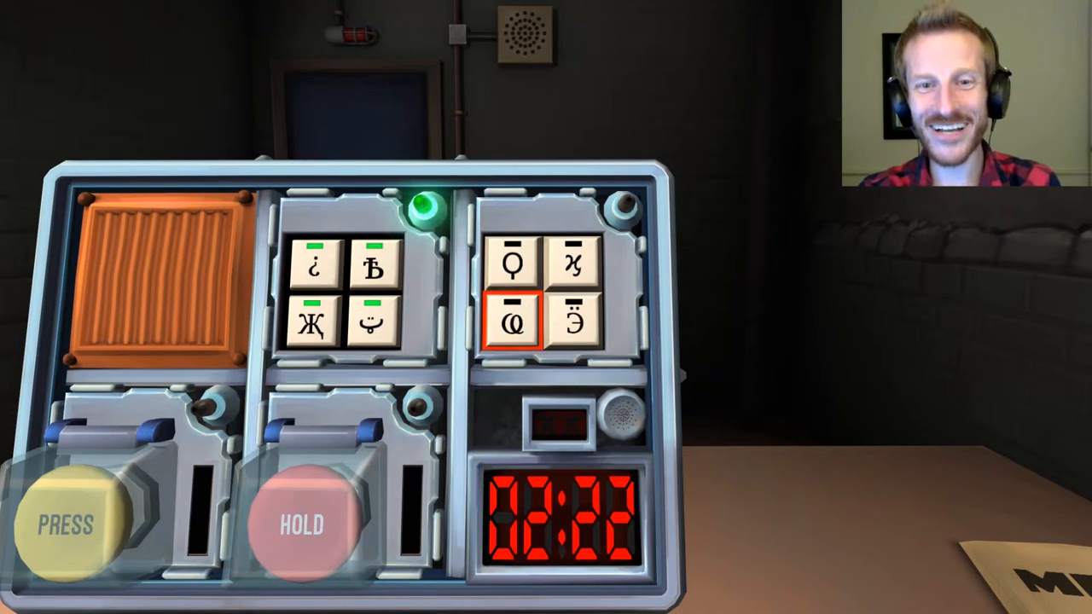
pyautogui.click(574, 324)
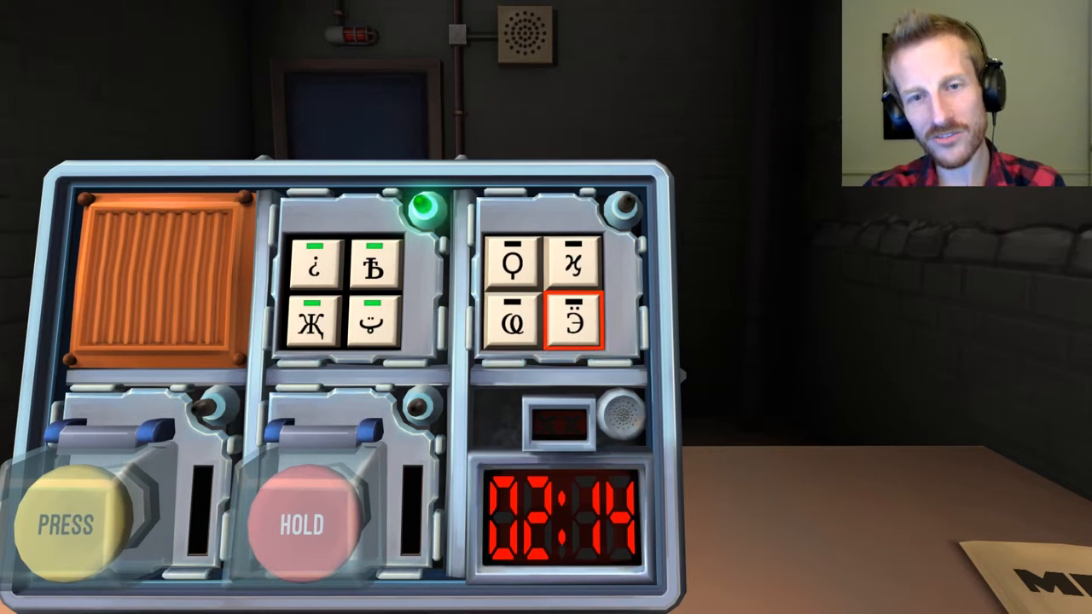
pyautogui.click(513, 322)
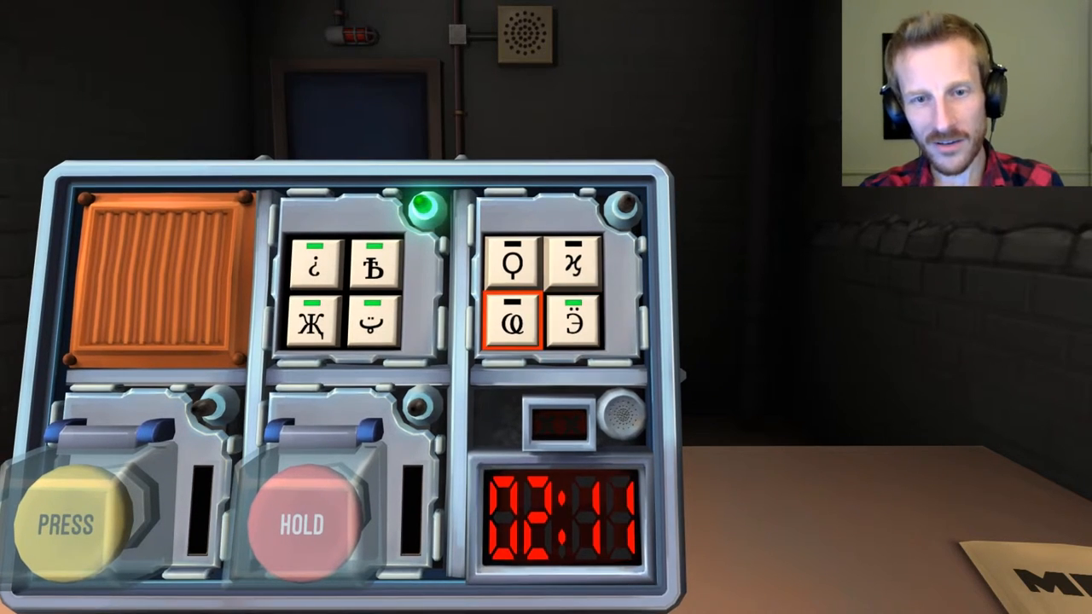
pyautogui.click(515, 262)
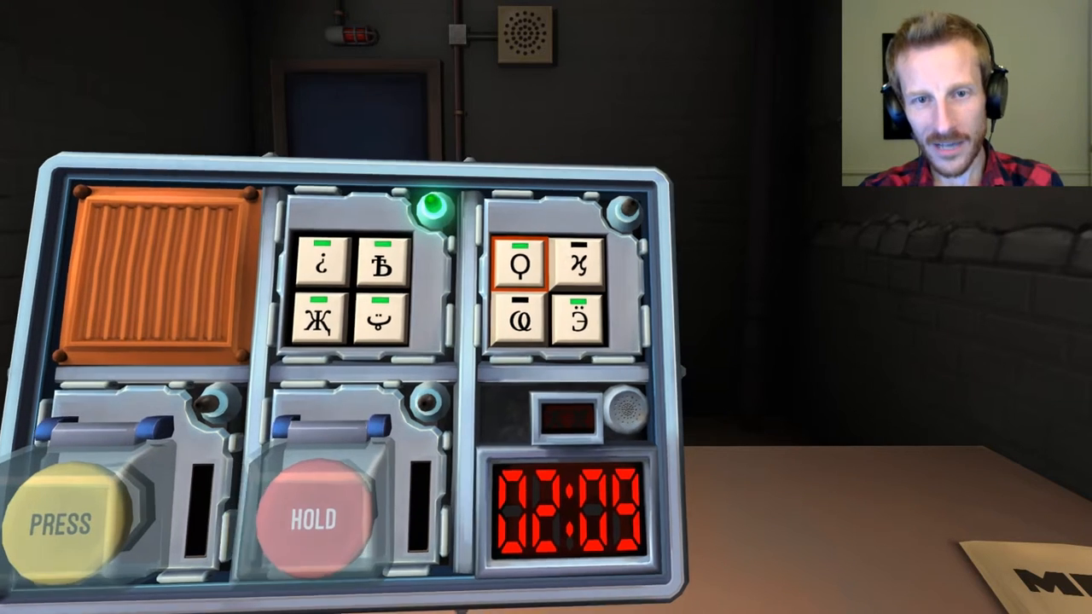
pyautogui.click(516, 322)
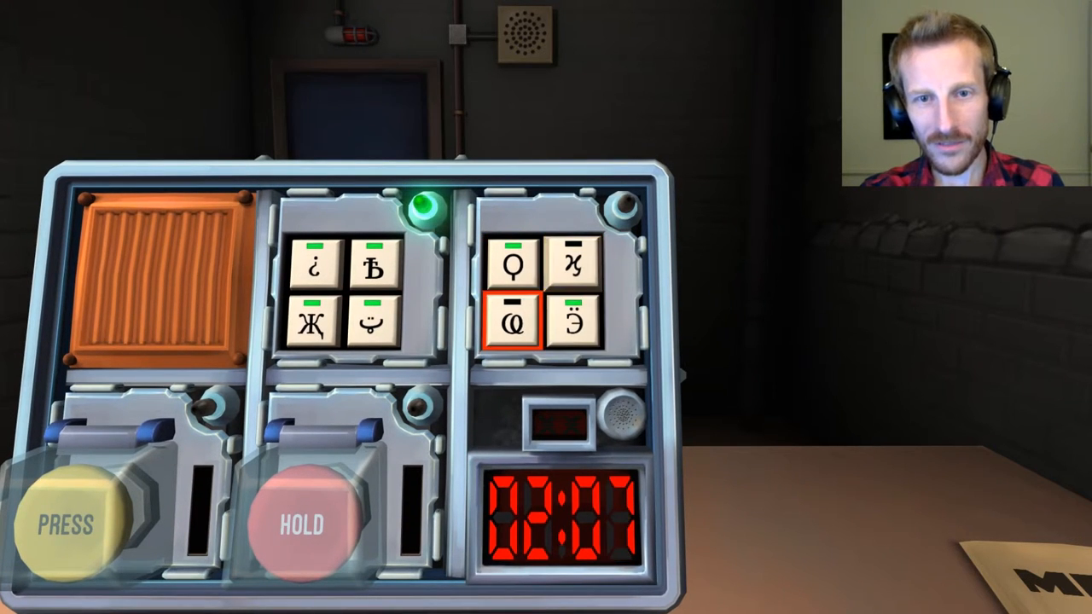
pyautogui.click(575, 323)
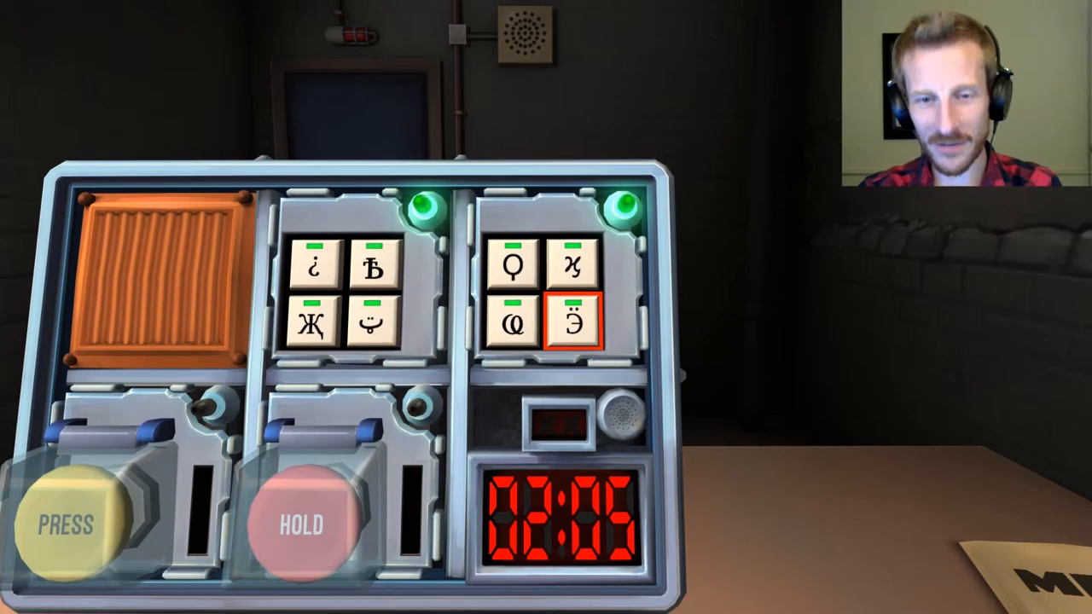
# Step: Hold the yellow PRESS button, release it on the correct timer digit, and return to the whole bomb
pyautogui.click(515, 324)
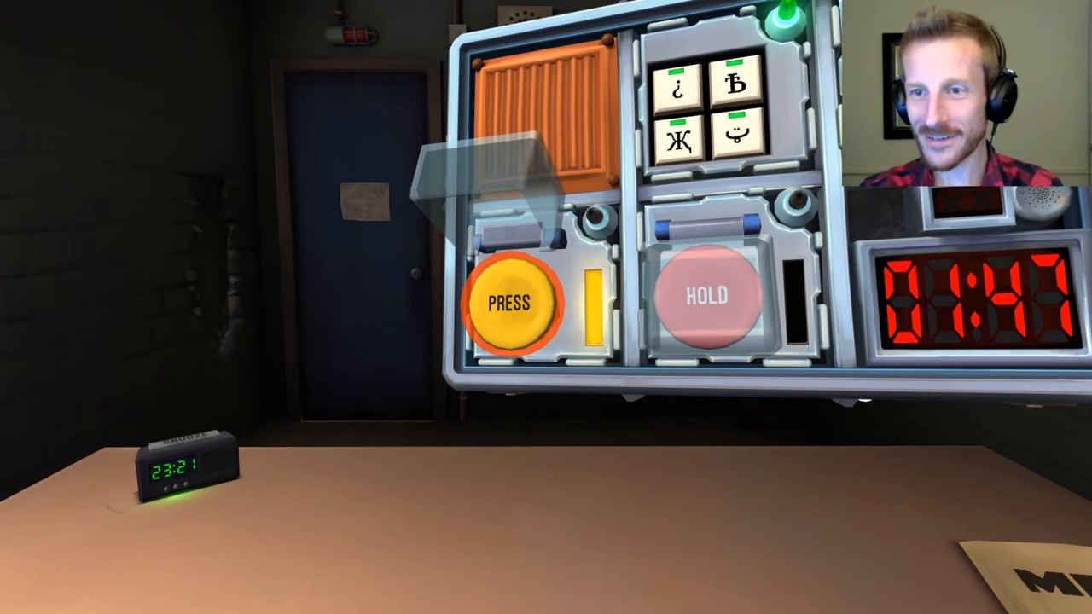
pyautogui.click(512, 303)
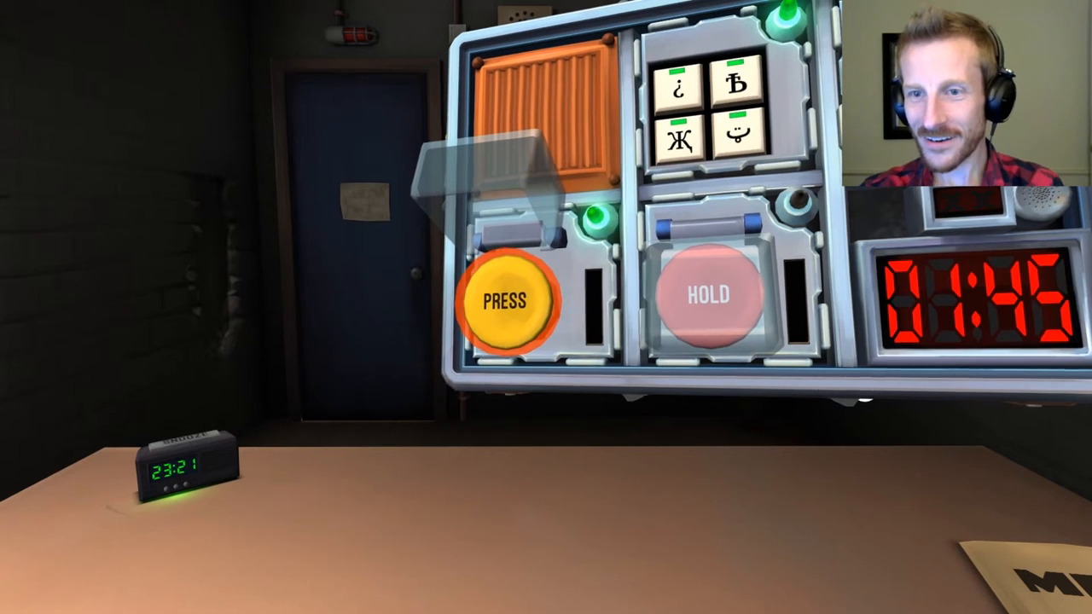
pyautogui.click(504, 301)
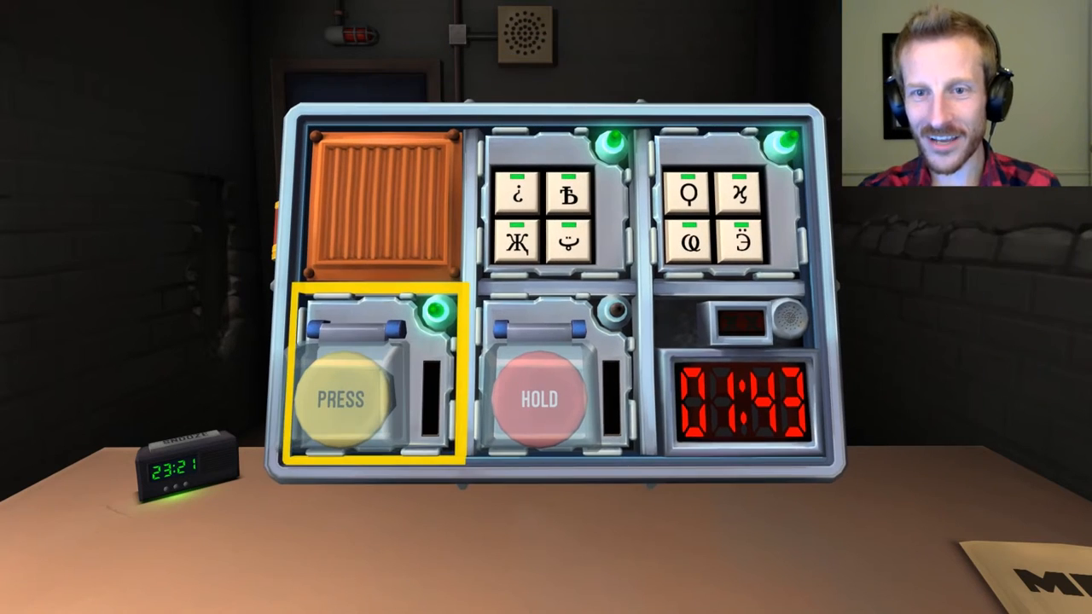
pyautogui.click(539, 397)
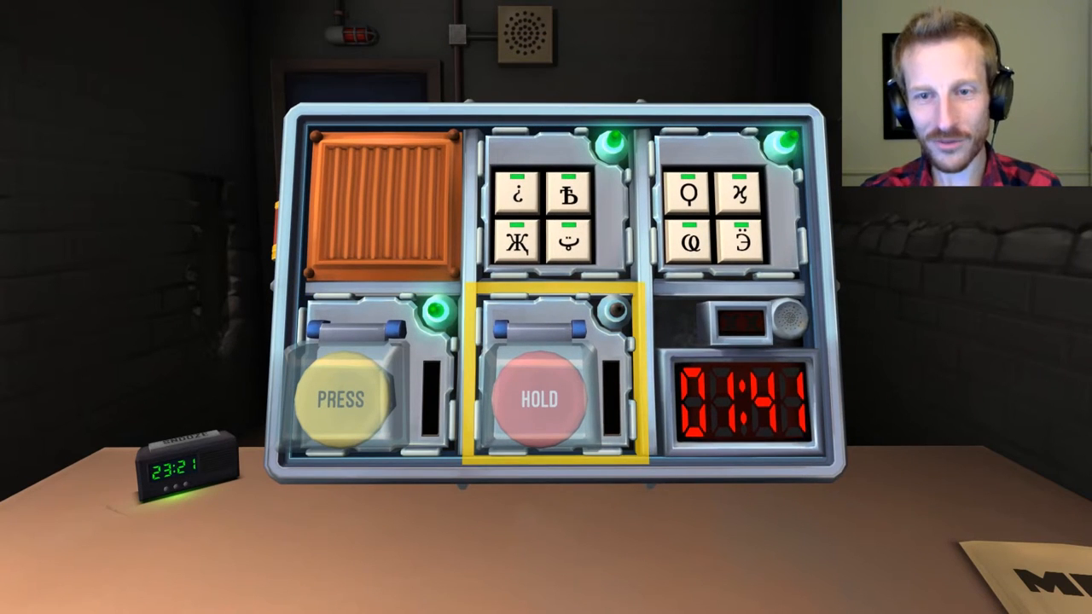